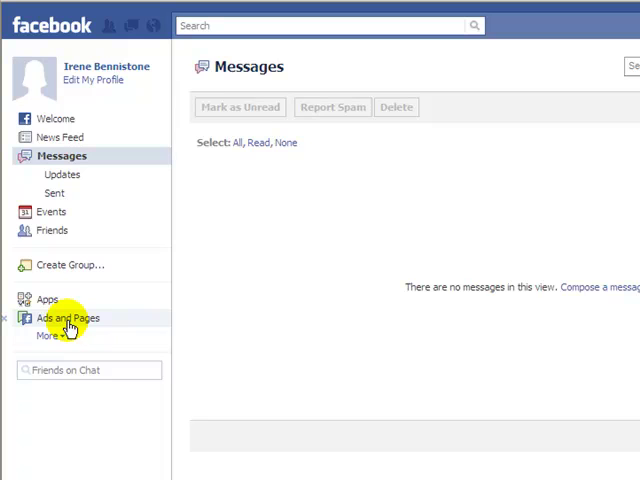
# Start a new Brand or Product page from the pages list and set its category to Website.
pyautogui.click(66, 316)
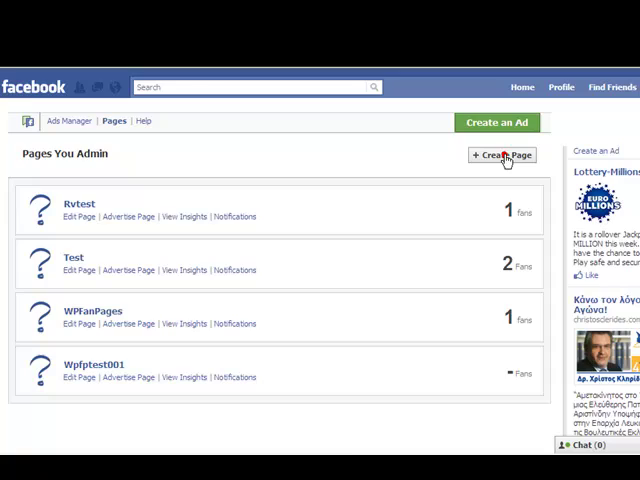
pyautogui.click(504, 156)
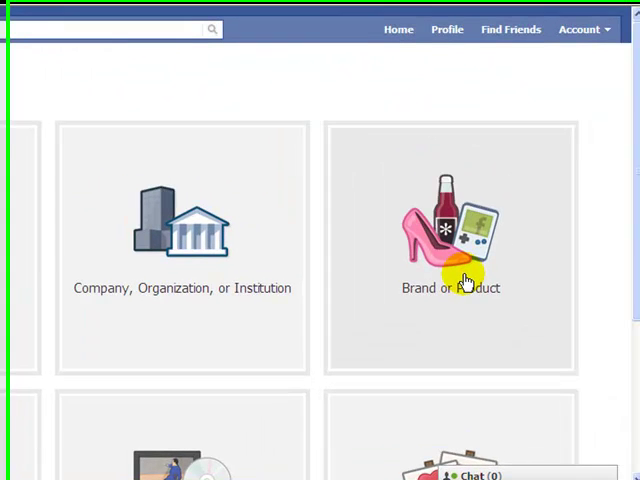
pyautogui.click(448, 230)
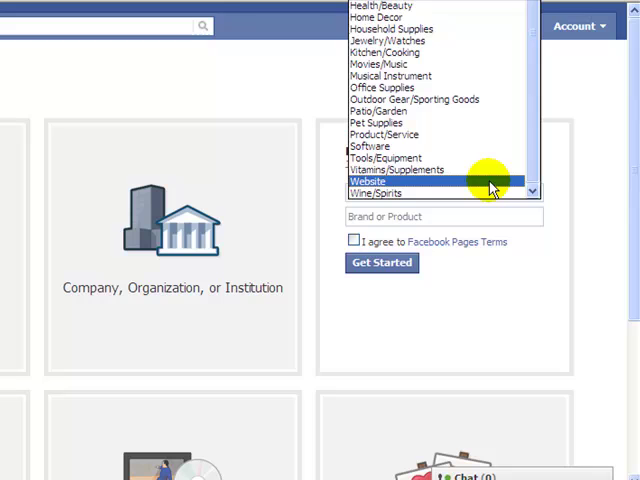
pyautogui.click(368, 180)
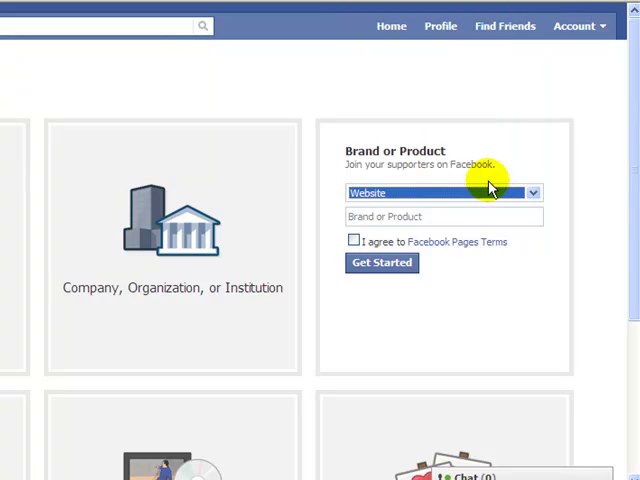
# Name the page EzAutoRepairs, accept the Pages terms and create it.
pyautogui.click(442, 216)
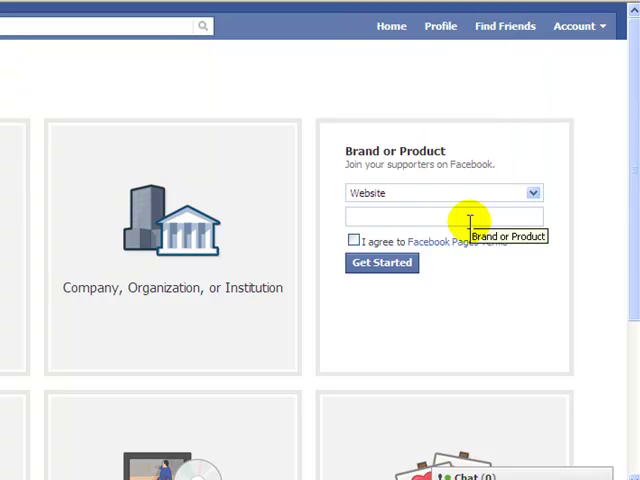
pyautogui.write('EzAut')
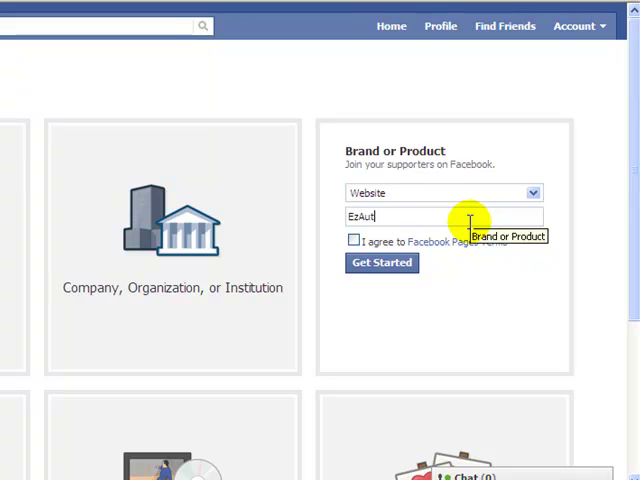
pyautogui.write('oRepa')
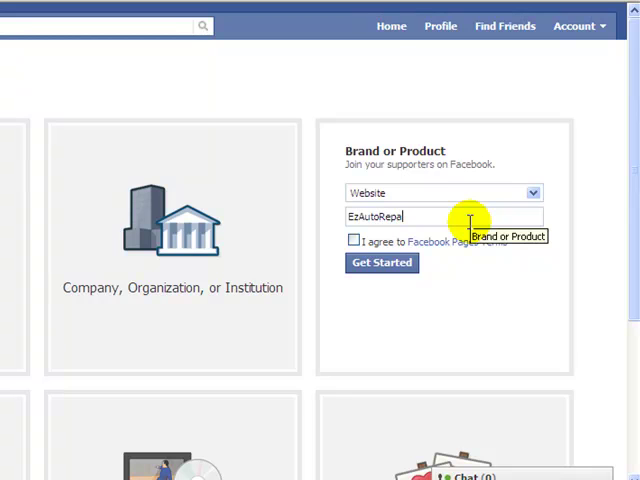
pyautogui.write('irs')
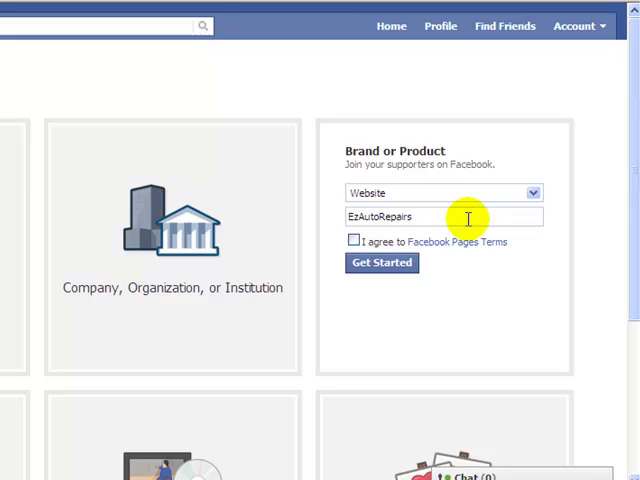
pyautogui.click(354, 240)
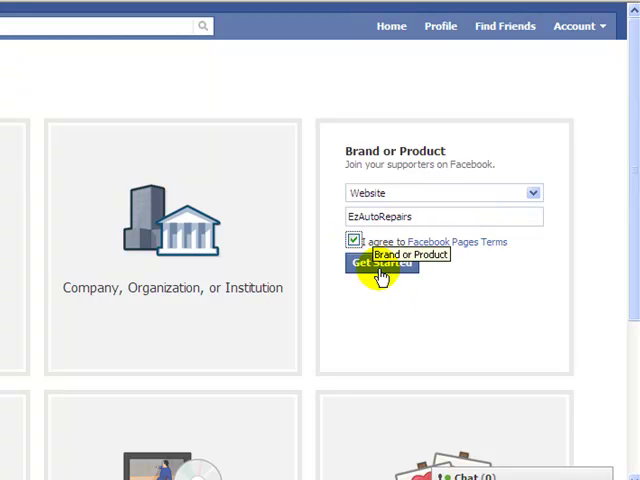
pyautogui.click(380, 262)
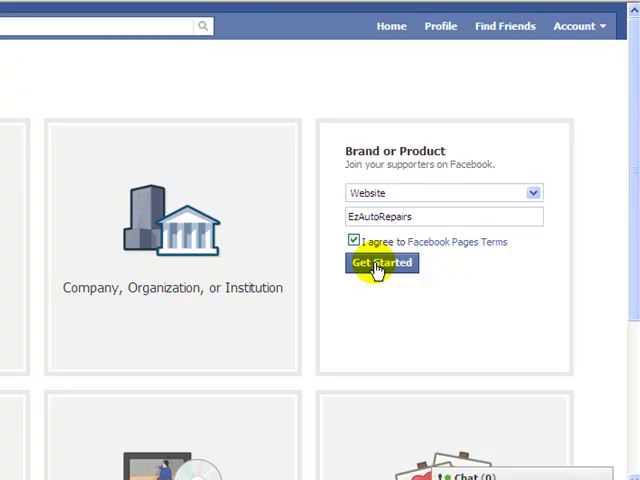
pyautogui.click(380, 262)
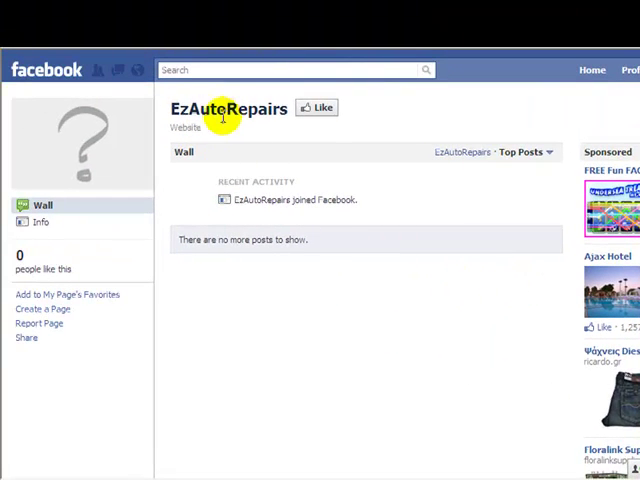
pyautogui.moveTo(228, 110)
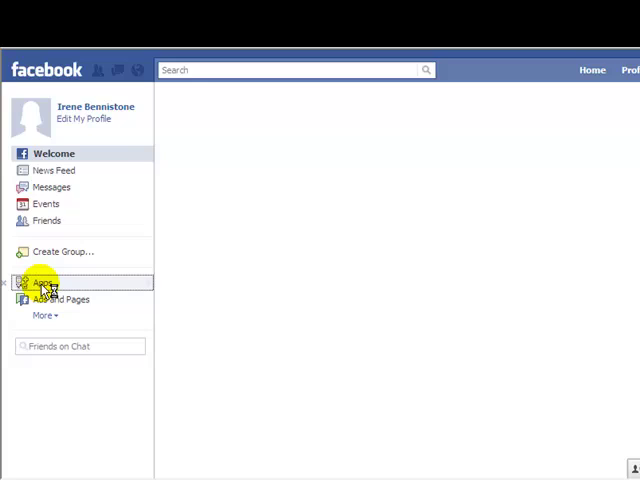
# Reach the Developer app's Set Up New App form from the Apps list.
pyautogui.click(44, 284)
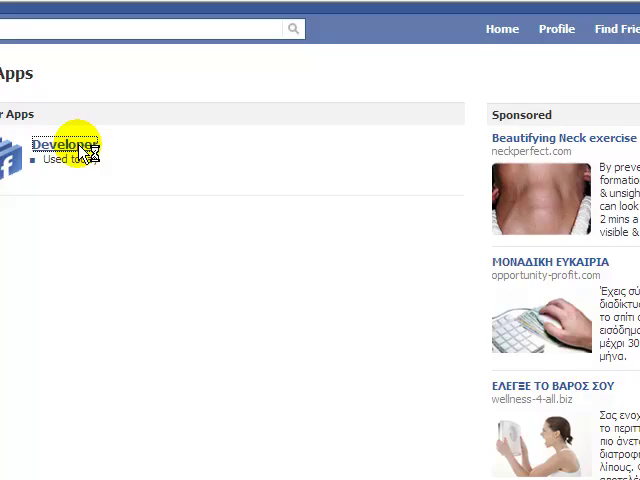
pyautogui.click(54, 144)
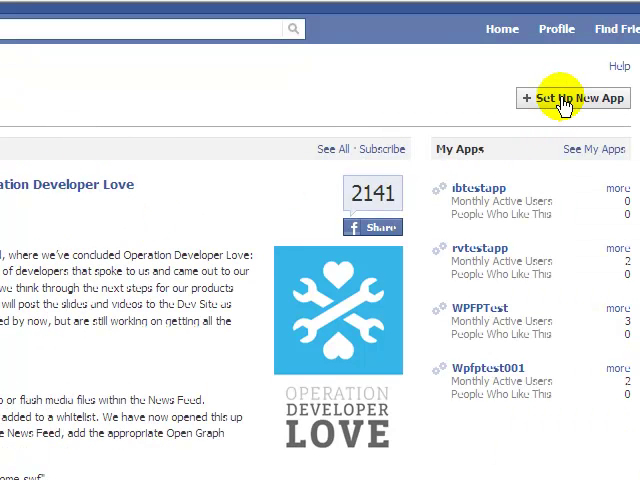
pyautogui.click(572, 98)
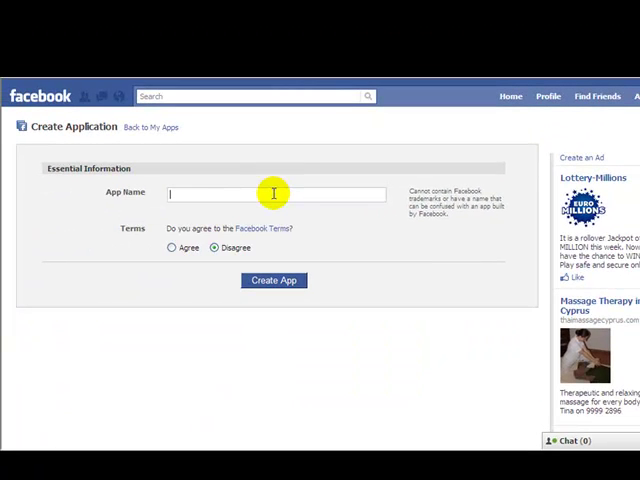
# Name the new app EzAutoRepairs and agree to the Facebook Terms.
pyautogui.write('Ez')
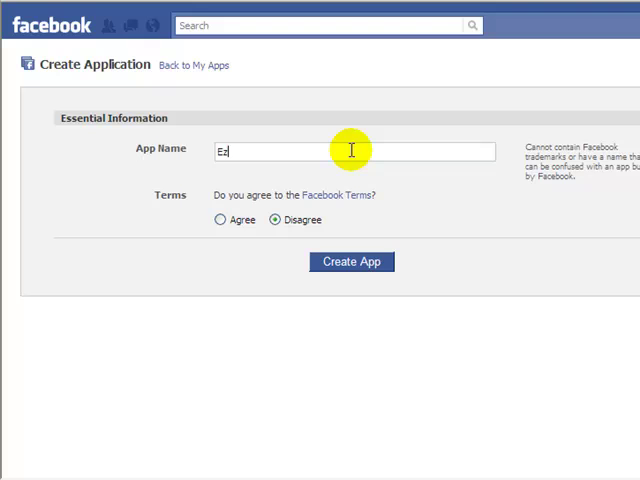
pyautogui.write('AutoRepai')
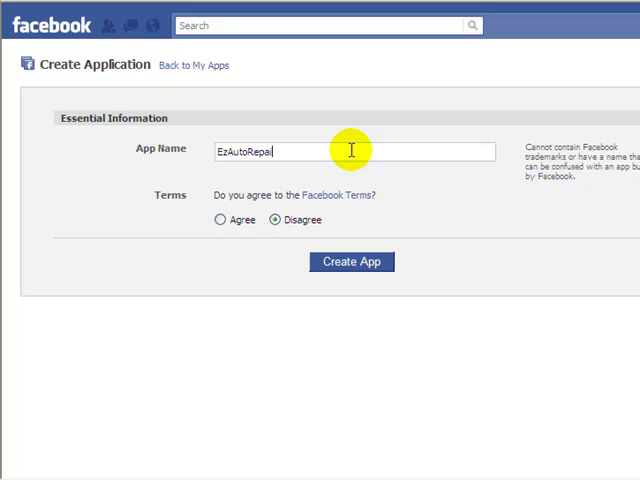
pyautogui.write('rs')
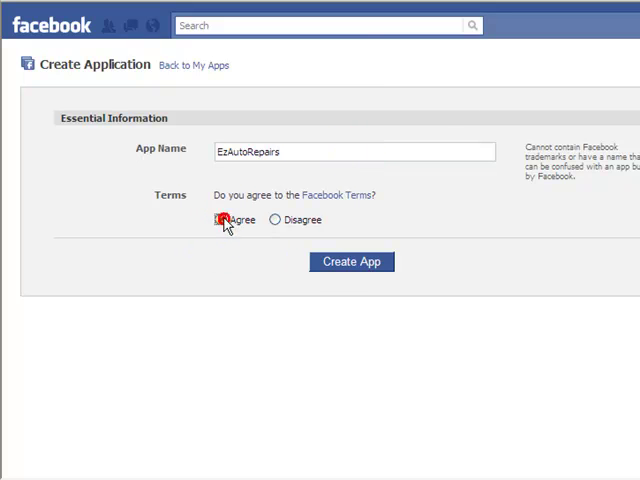
pyautogui.click(352, 260)
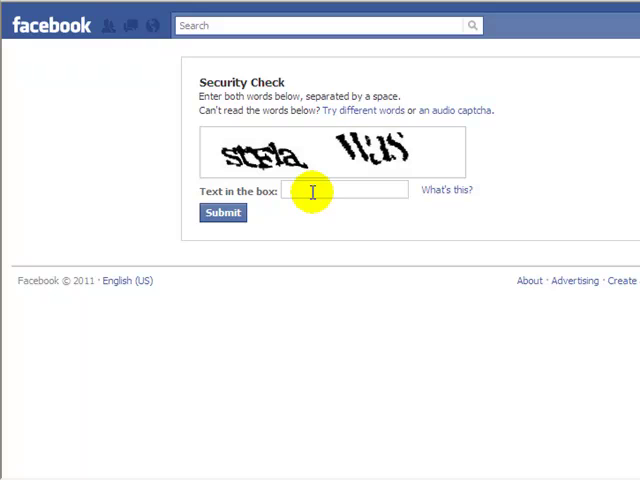
# Enter the captcha words and submit the security check to create the app.
pyautogui.write('s')
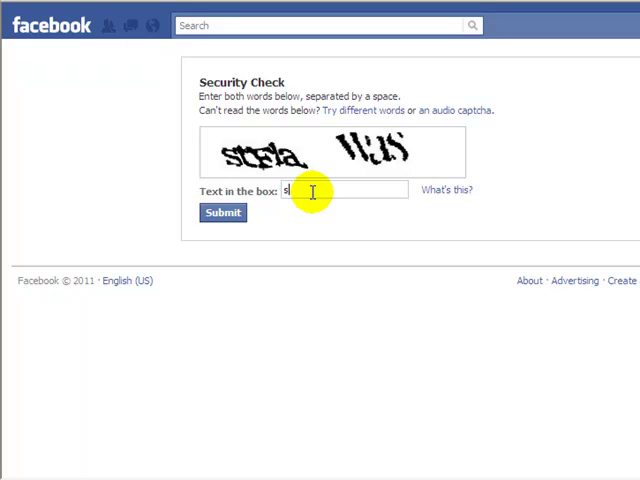
pyautogui.write('t')
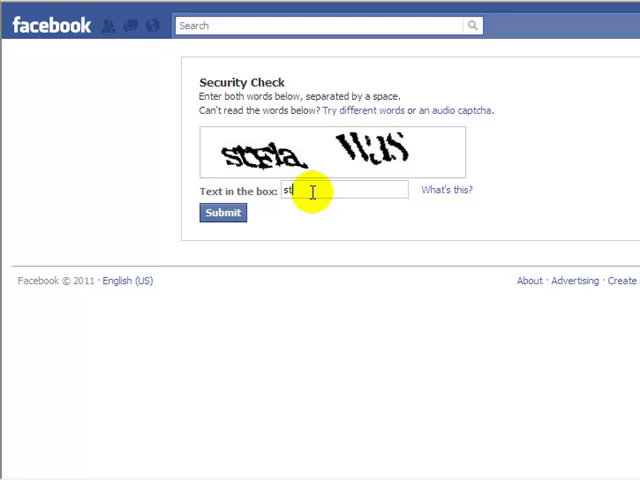
pyautogui.write('r')
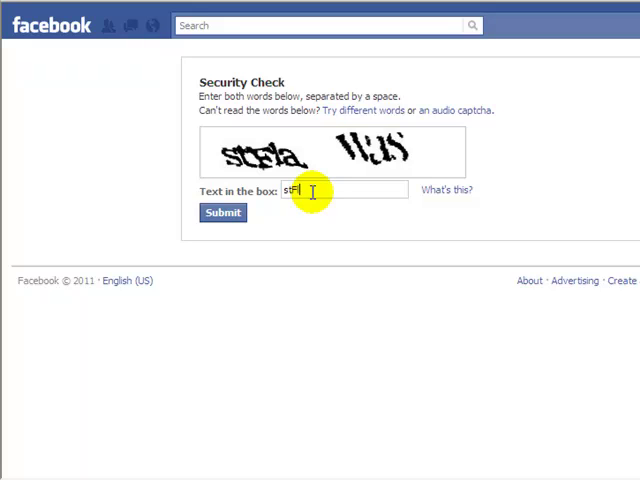
pyautogui.write('a W')
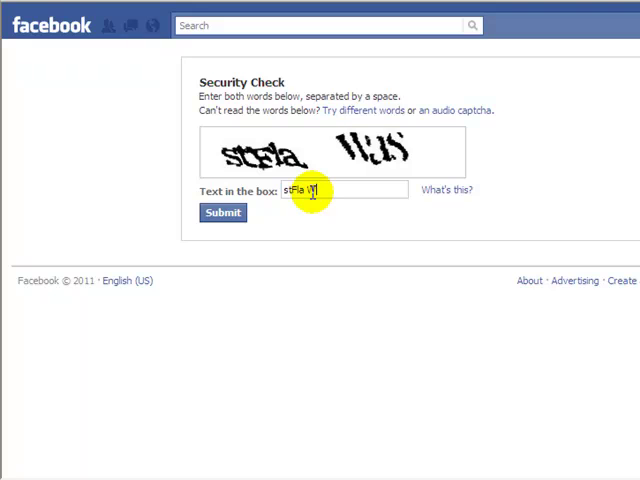
pyautogui.write('as')
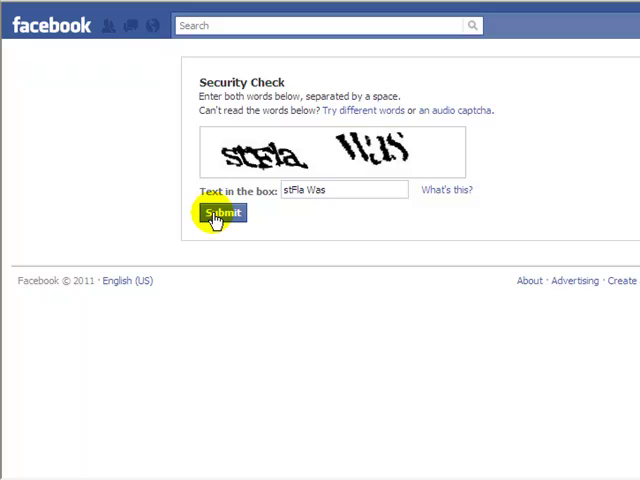
pyautogui.click(220, 212)
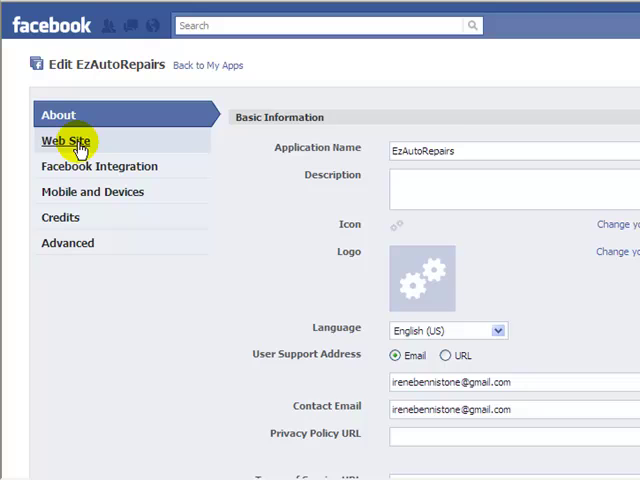
# Show the EzAutoRepairs app's Web Site core settings with empty Site URL and Site Domain.
pyautogui.click(64, 140)
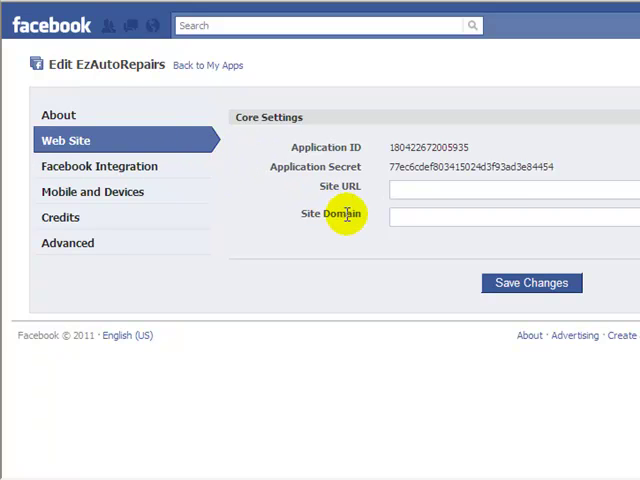
pyautogui.moveTo(344, 220)
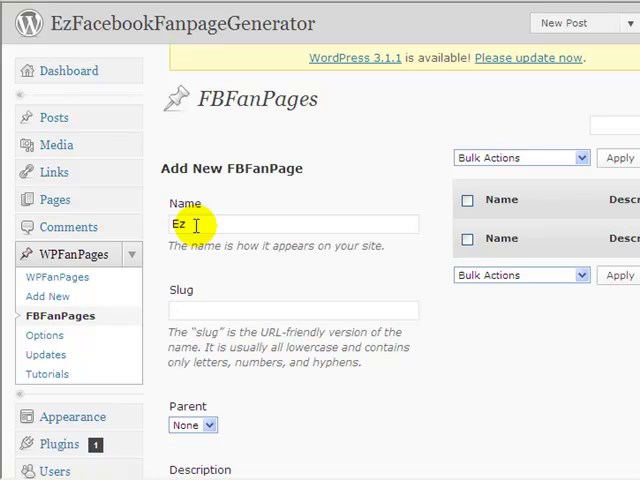
# Add a WordPress FBFanPage named EzAutoRepairs so it appears with slug ezautorepairs.
pyautogui.write('z')
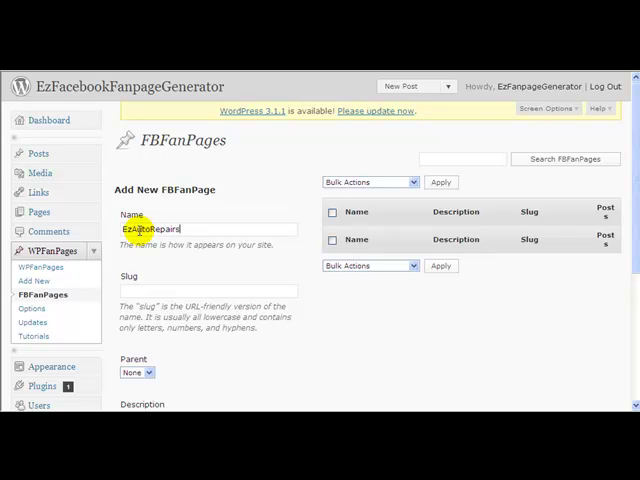
pyautogui.scroll(-3)
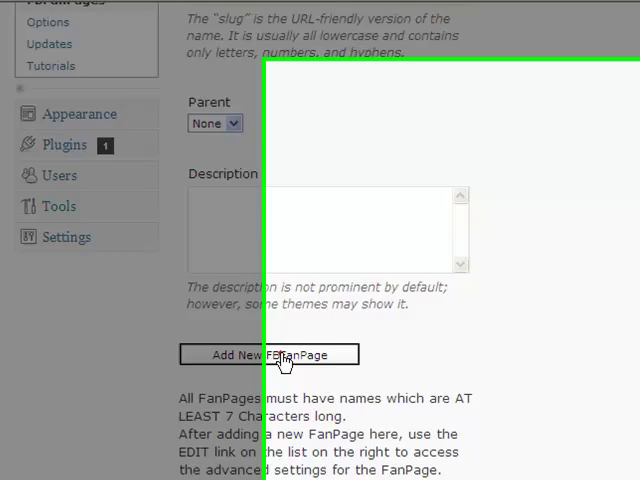
pyautogui.click(268, 354)
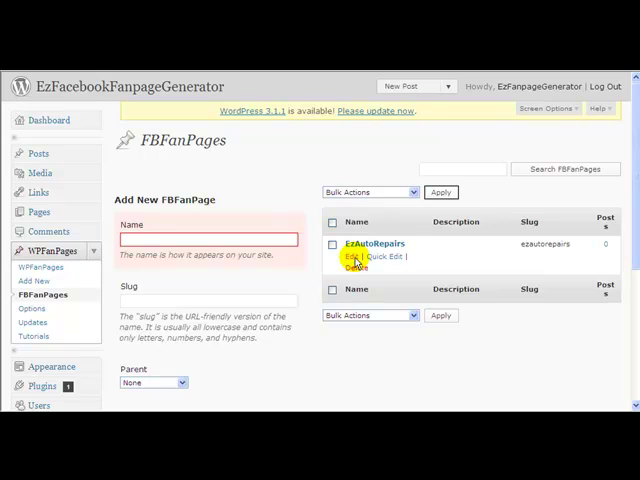
# Edit the EzAutoRepairs FBFanPage and reveal its generated Site URL, Canvas URL and Tab URL settings.
pyautogui.click(348, 256)
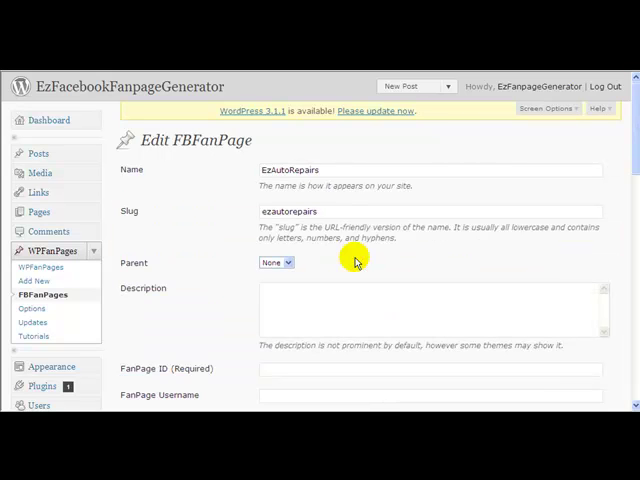
pyautogui.scroll(-3)
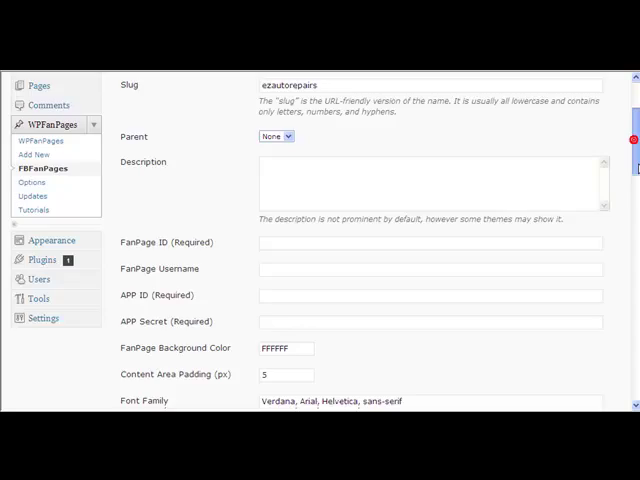
pyautogui.scroll(-3)
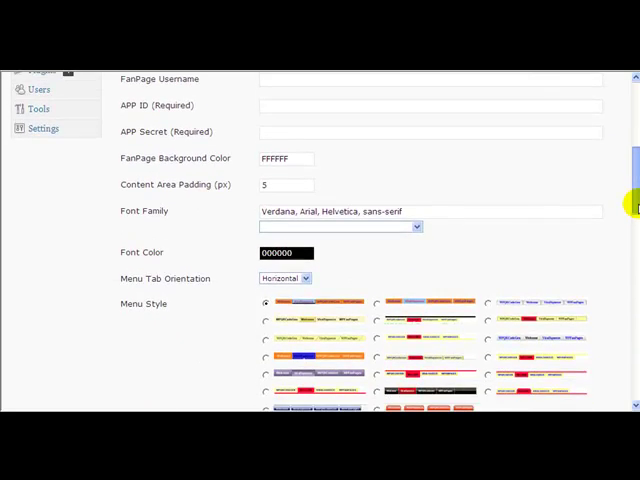
pyautogui.scroll(-3)
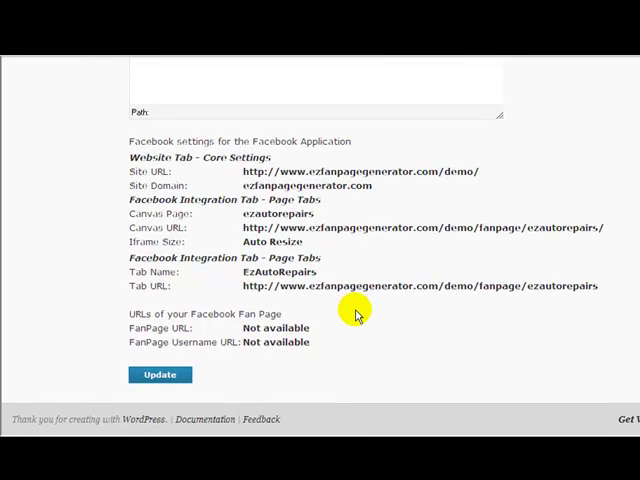
pyautogui.moveTo(220, 176)
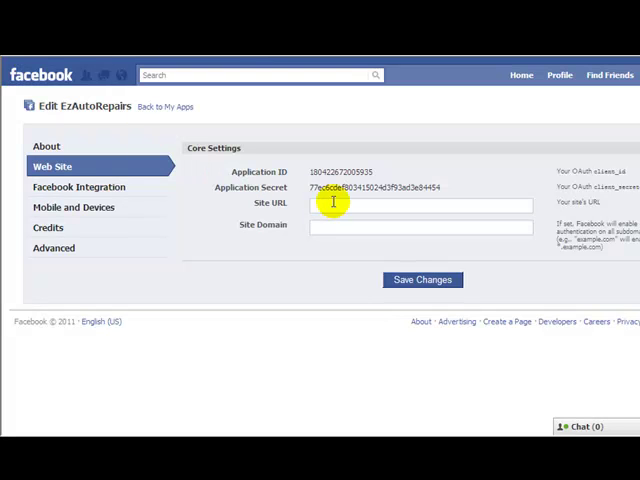
pyautogui.rightClick(330, 204)
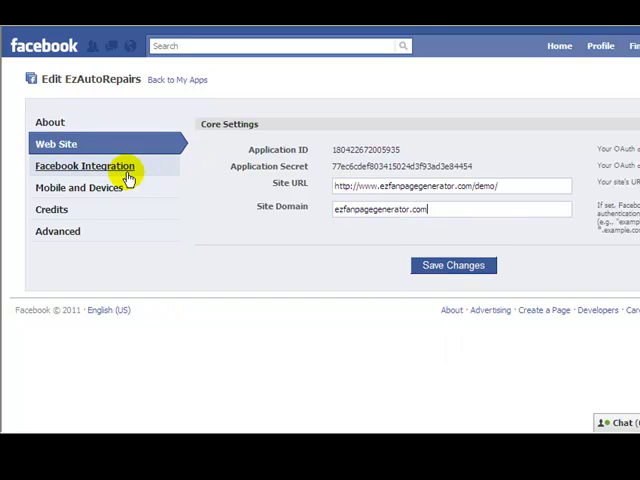
# In Facebook Integration, paste ezautorepairs as Canvas Page and copy the generator's Canvas URL.
pyautogui.click(84, 164)
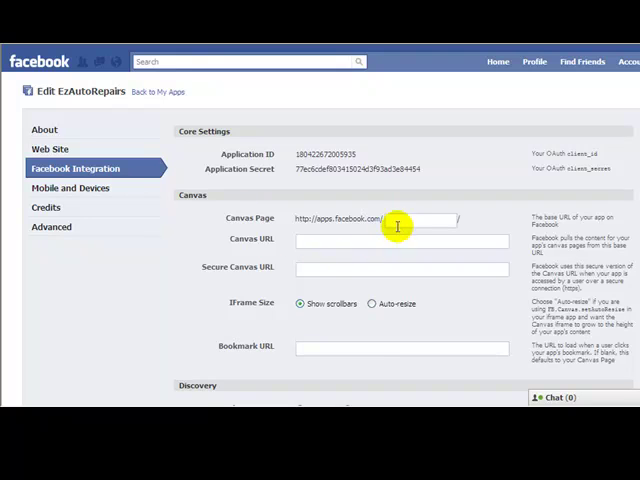
pyautogui.rightClick(400, 220)
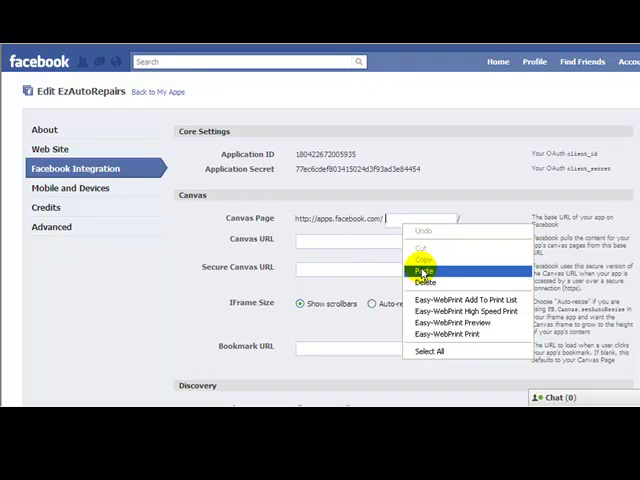
pyautogui.click(424, 272)
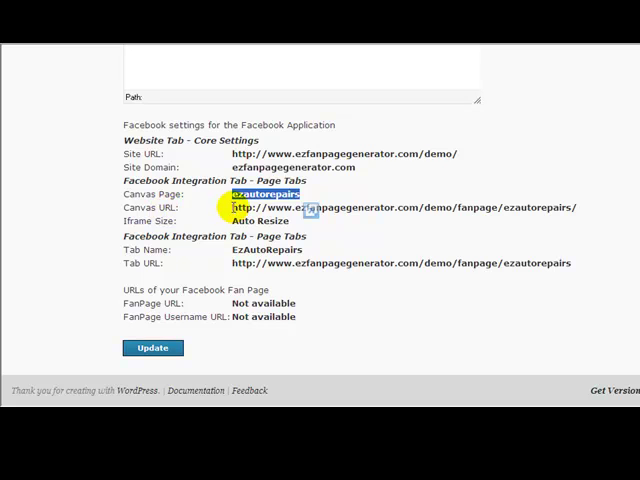
pyautogui.moveTo(232, 208); pyautogui.dragTo(580, 208)
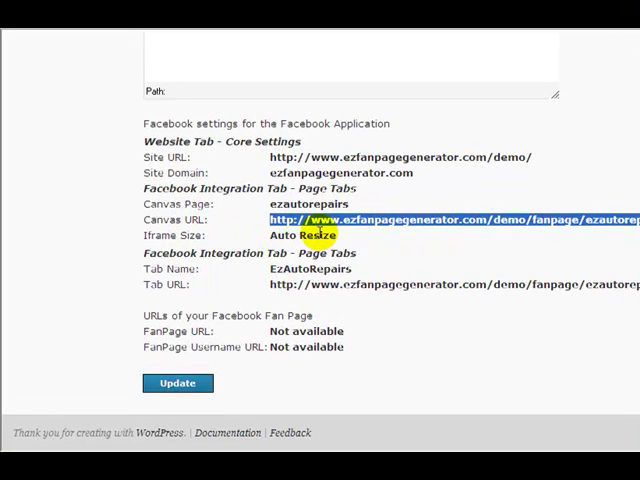
pyautogui.moveTo(178, 284)
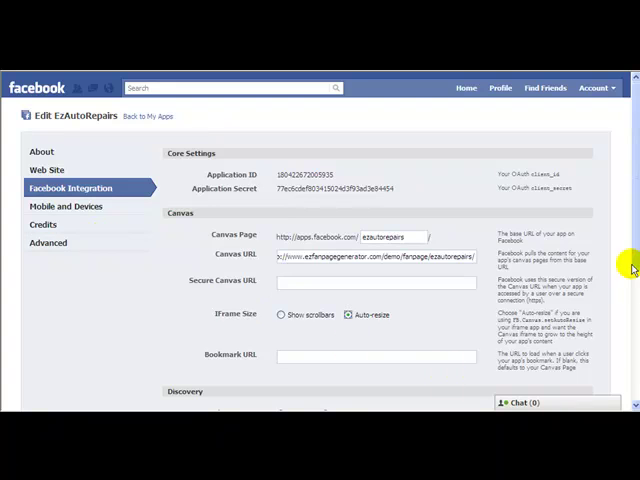
# Set Page Tab name EzAutoRepairs with the WordPress-generated Tab URL and save changes.
pyautogui.scroll(-3)
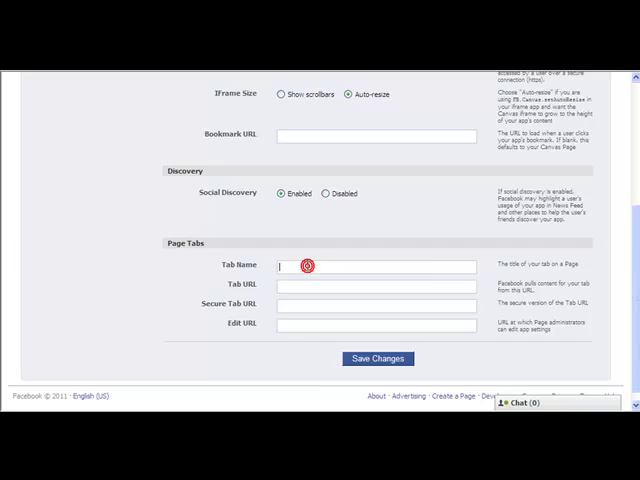
pyautogui.write('EzAutoRepairs')
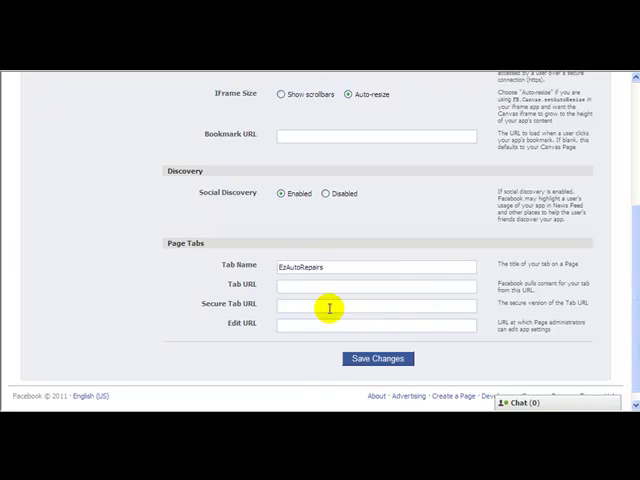
pyautogui.moveTo(196, 104)
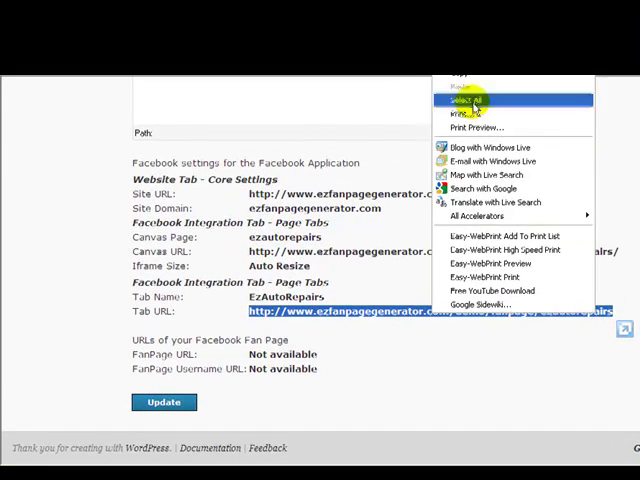
pyautogui.click(470, 100)
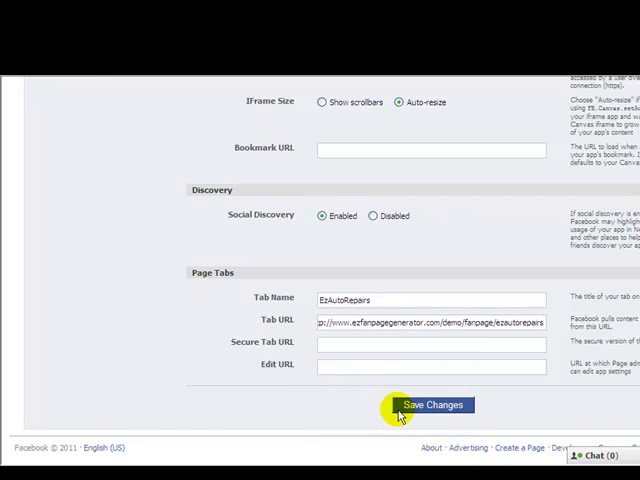
pyautogui.click(432, 404)
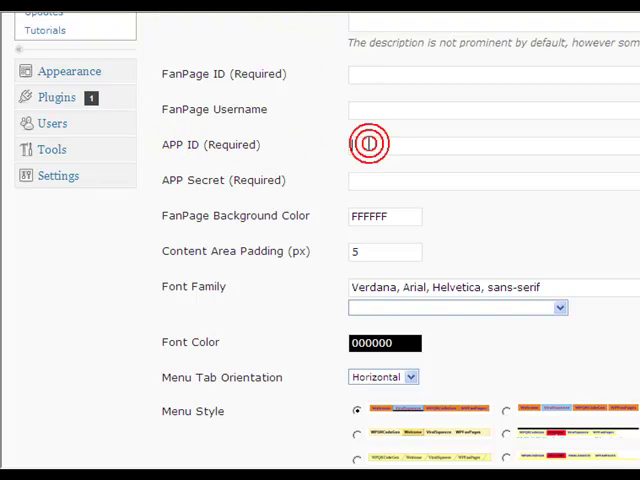
pyautogui.write('180422672005935')
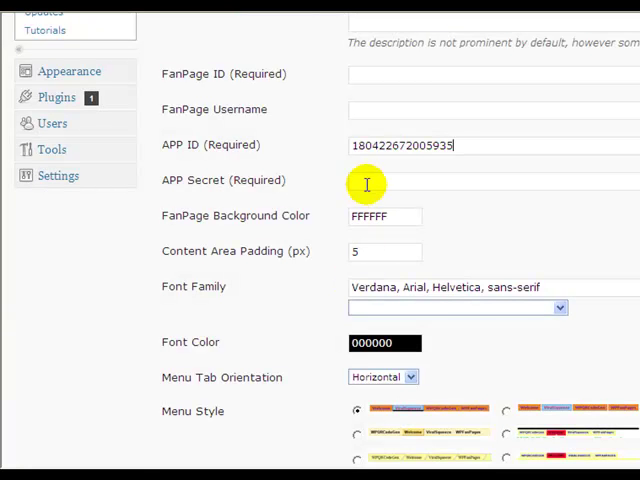
pyautogui.rightClick(366, 196)
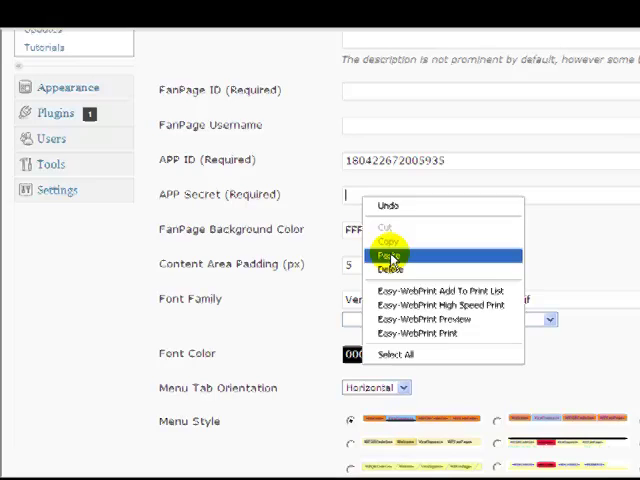
pyautogui.click(390, 254)
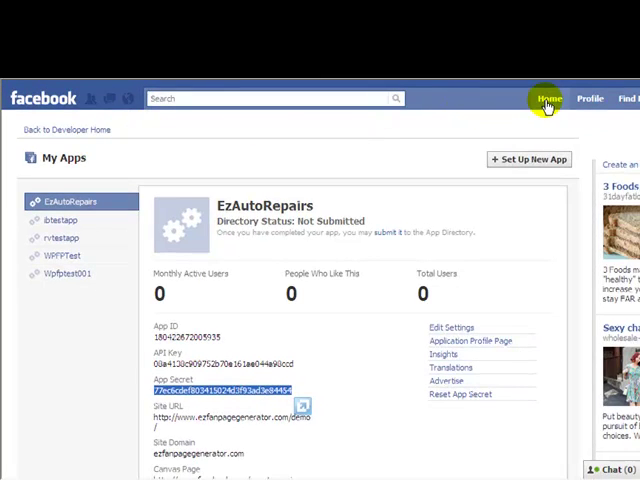
# Navigate from Facebook home to the pages you admin and edit the EzAutoRepairs page.
pyautogui.click(548, 98)
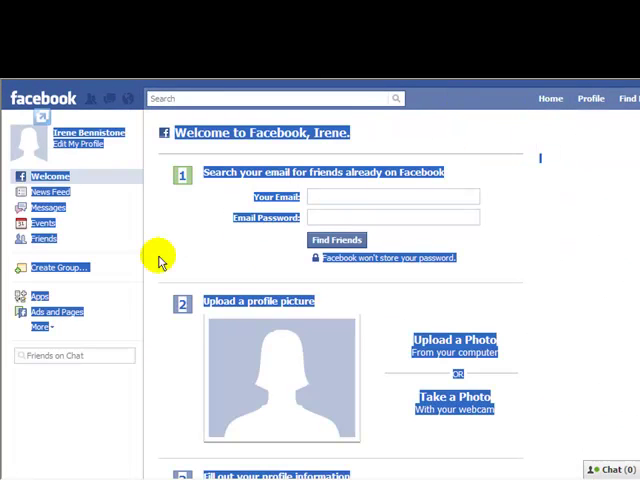
pyautogui.click(42, 292)
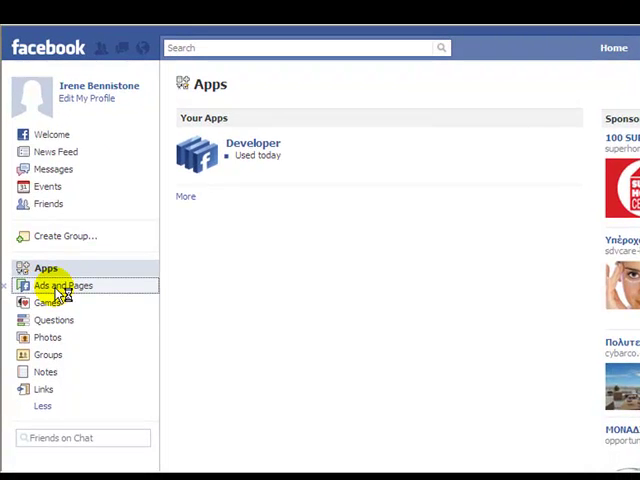
pyautogui.click(64, 286)
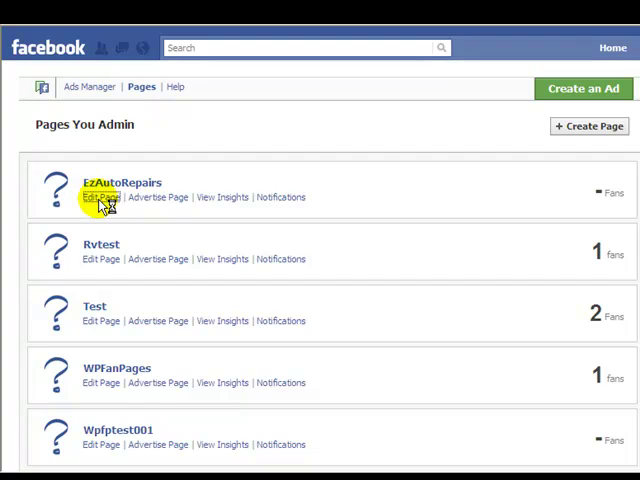
pyautogui.click(100, 196)
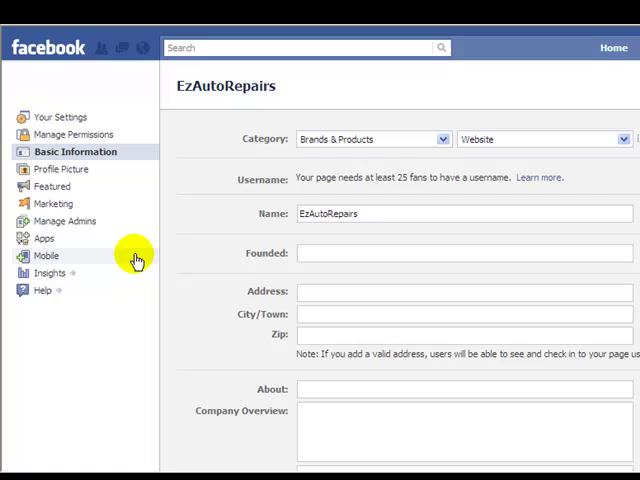
pyautogui.moveTo(144, 292)
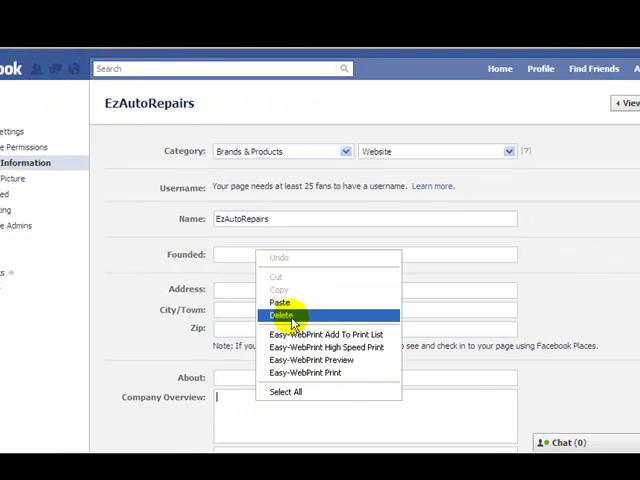
# Paste the page's edit address into a text field and copy the selected numeric page ID.
pyautogui.click(280, 302)
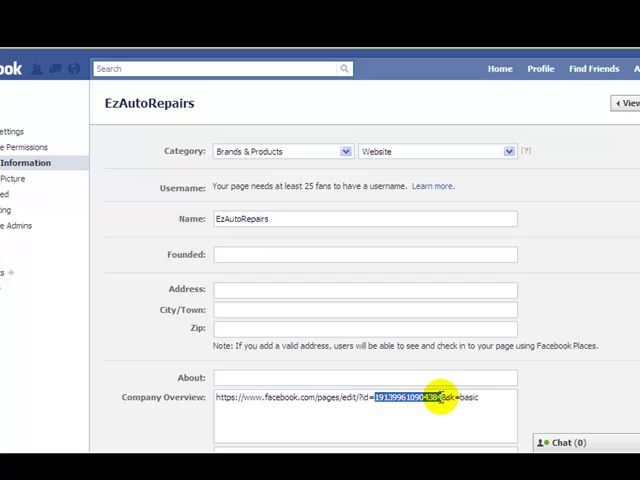
pyautogui.rightClick(408, 398)
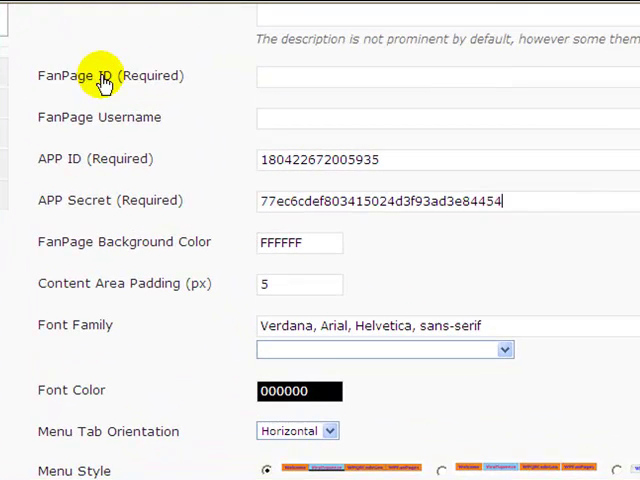
pyautogui.rightClick(270, 76)
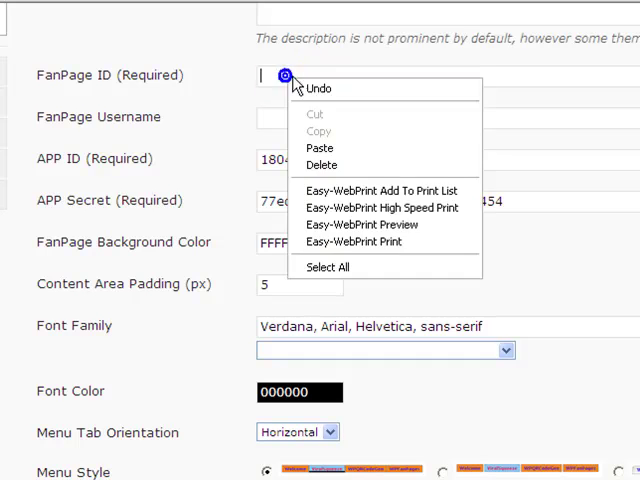
pyautogui.click(320, 148)
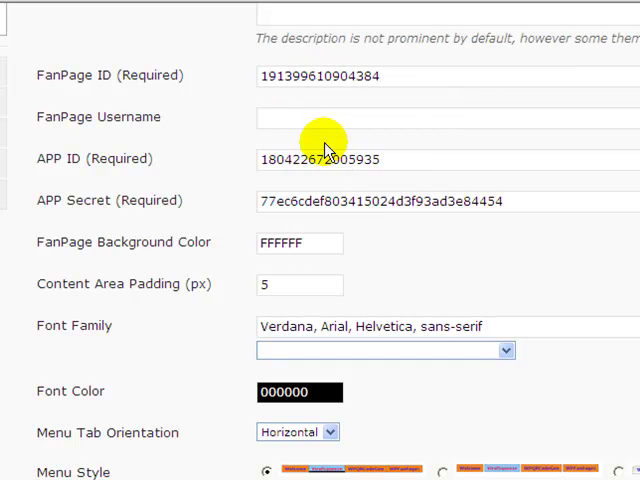
pyautogui.moveTo(328, 192)
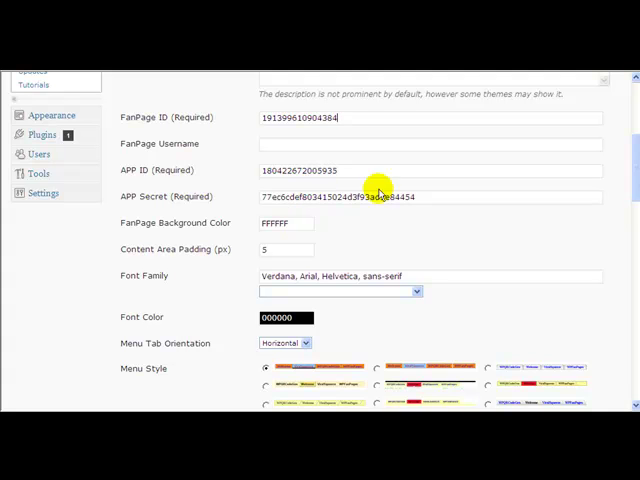
pyautogui.scroll(-3)
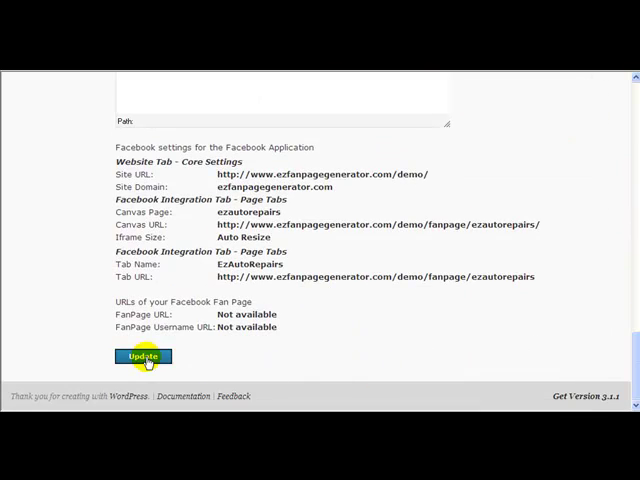
pyautogui.click(144, 356)
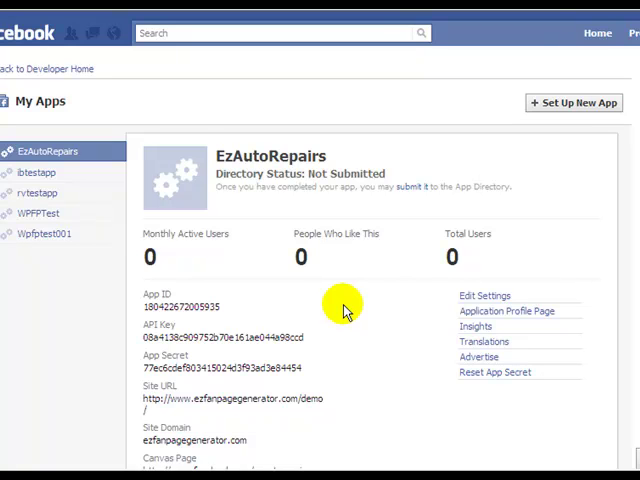
pyautogui.moveTo(518, 312)
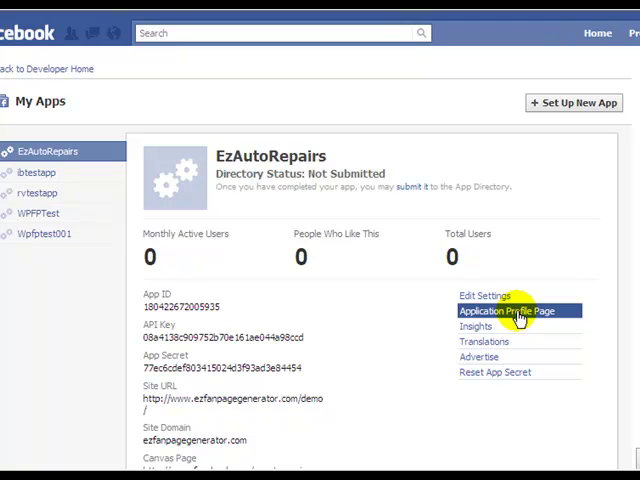
# From the app's profile page, add the EzAutoRepairs app to the EzAutoRepairs page.
pyautogui.click(518, 312)
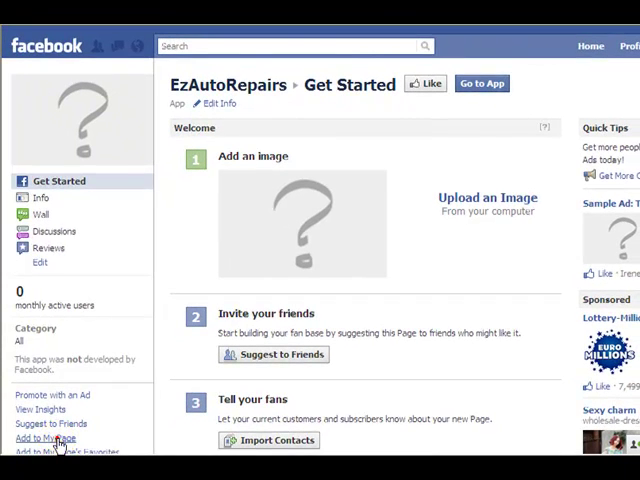
pyautogui.click(44, 438)
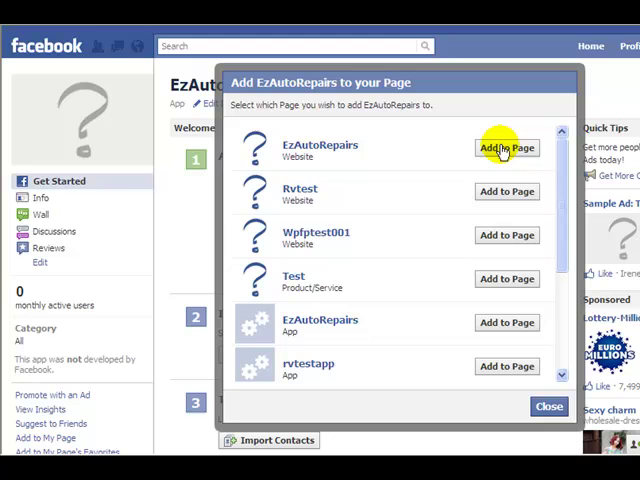
pyautogui.click(506, 148)
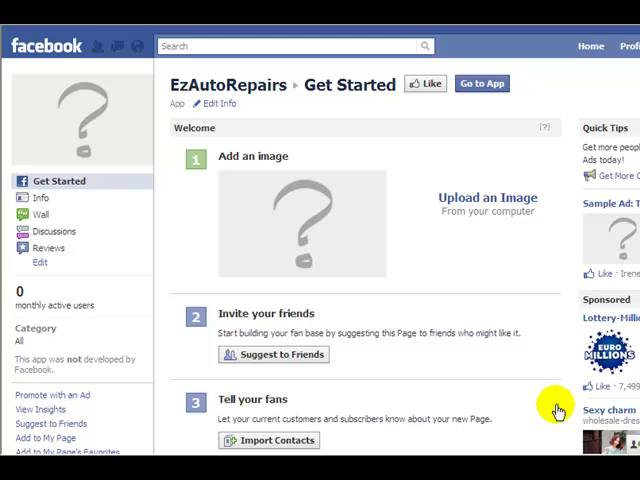
pyautogui.moveTo(570, 176)
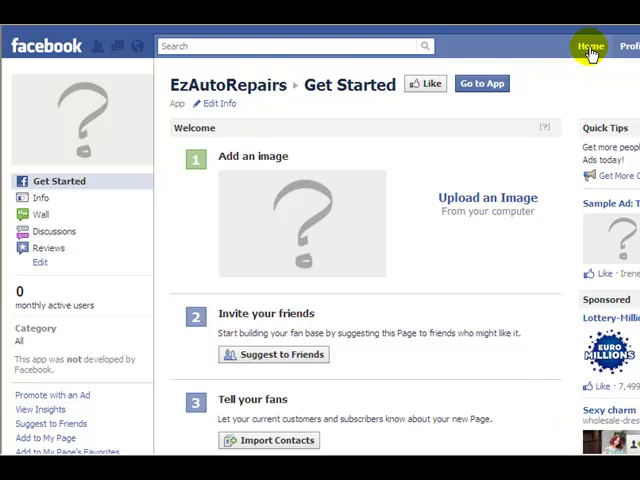
# Go to the EzAutoRepairs fan page and open its new EzAutoRepairs app tab in the sidebar.
pyautogui.click(590, 46)
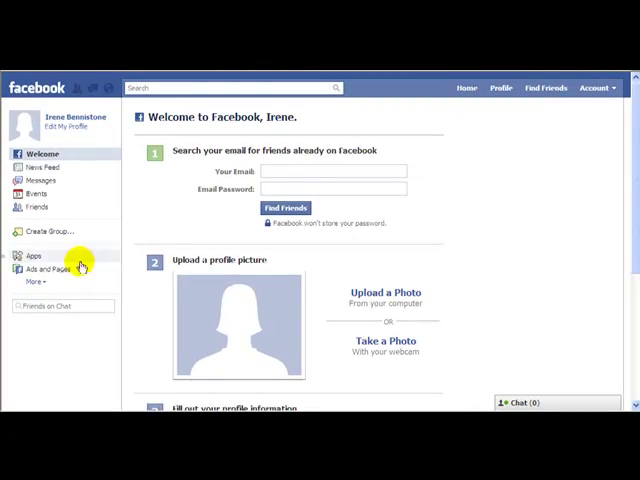
pyautogui.click(38, 268)
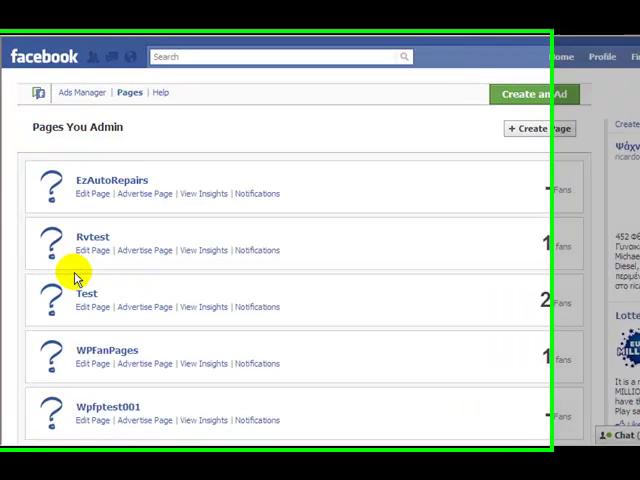
pyautogui.click(128, 170)
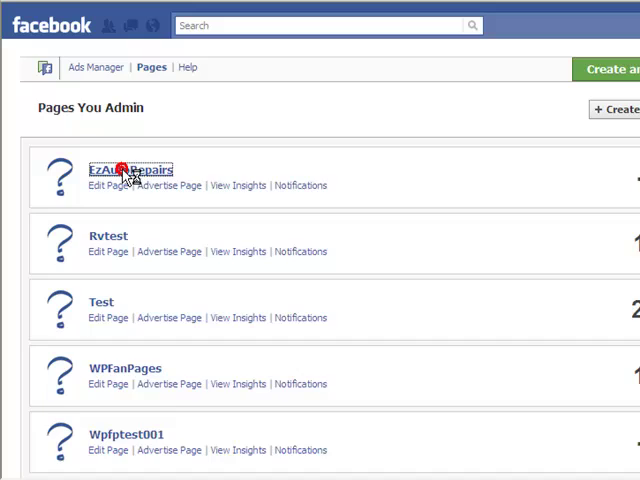
pyautogui.click(128, 170)
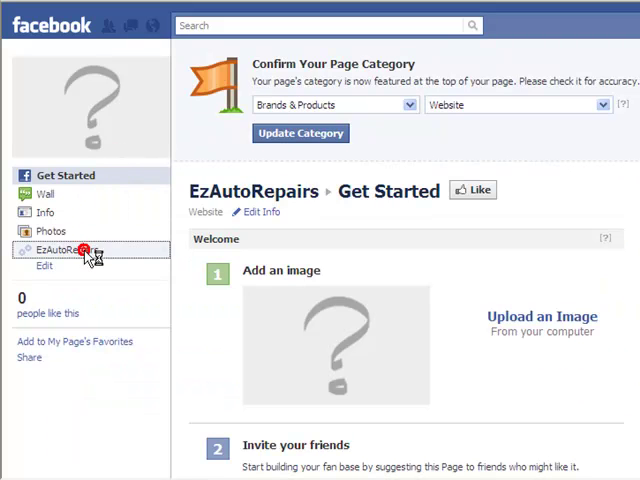
pyautogui.click(64, 250)
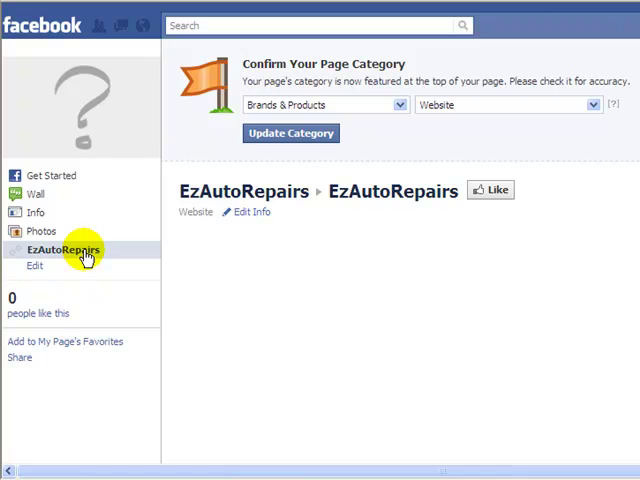